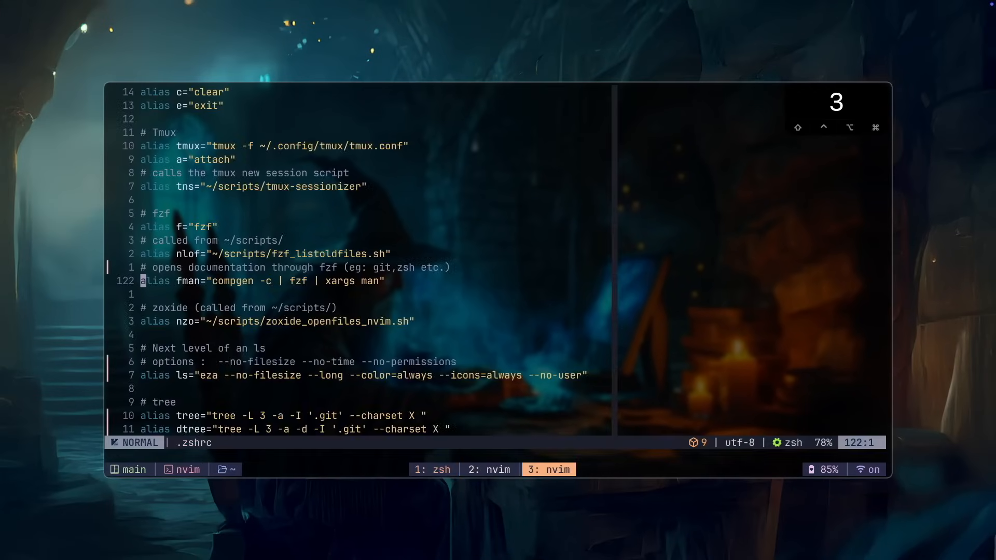
Copy the HTTPS clone URL of the junegunn/fzf-git.sh repository from GitHub
{"action": "type", "text": "/junegunn/fzf-git.sh"}
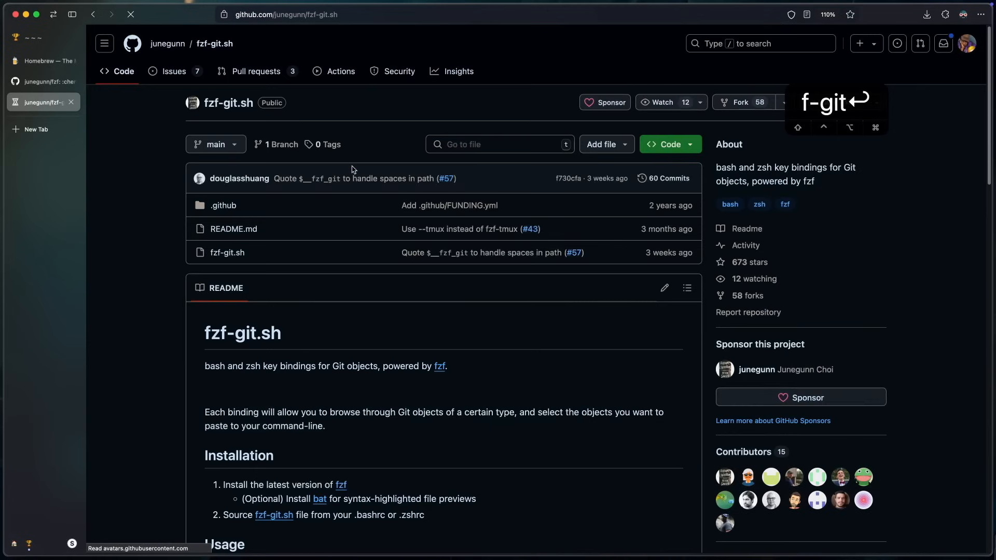
{"action": "scroll", "scroll_direction": "down", "scroll_amount": 3}
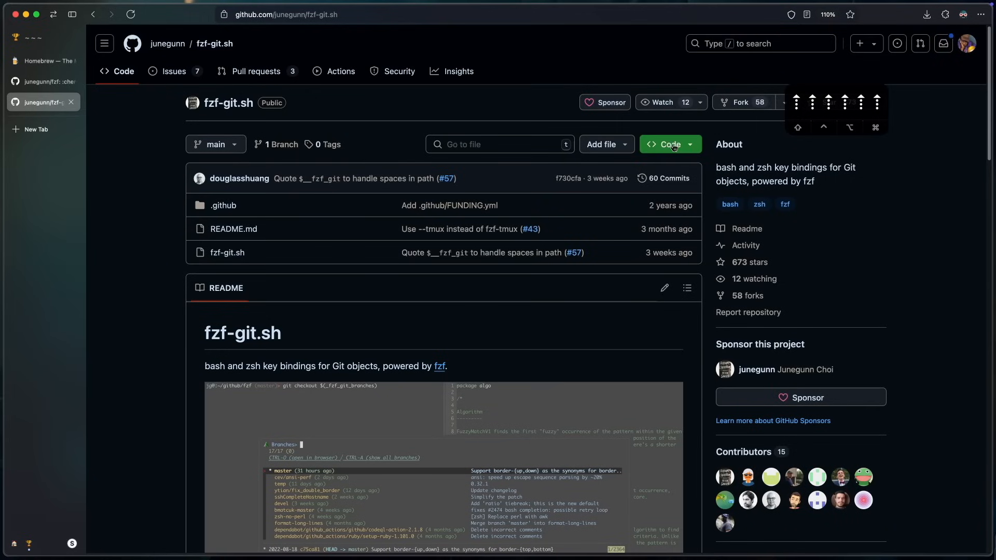
{"action": "left_click", "coordinate": [669, 144]}
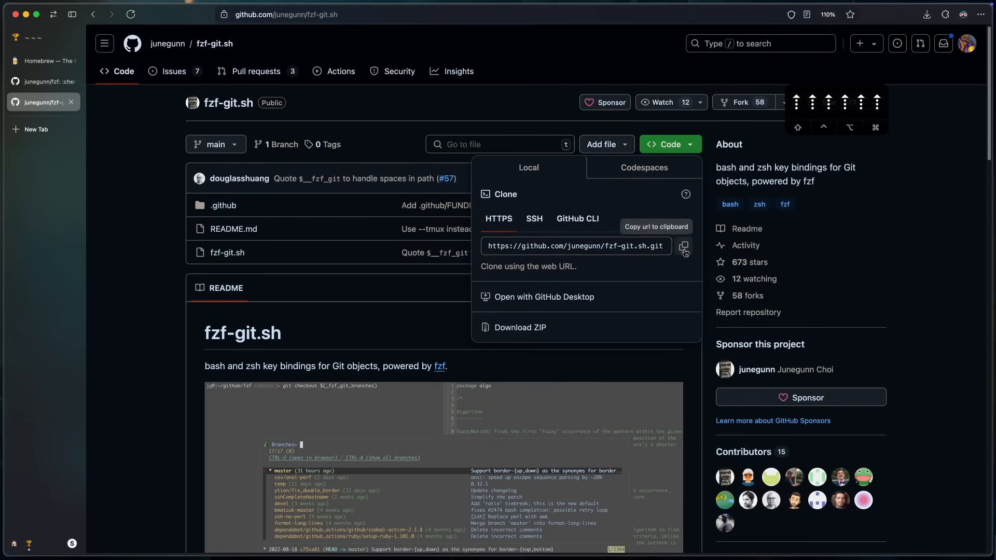
{"action": "left_click", "coordinate": [683, 247]}
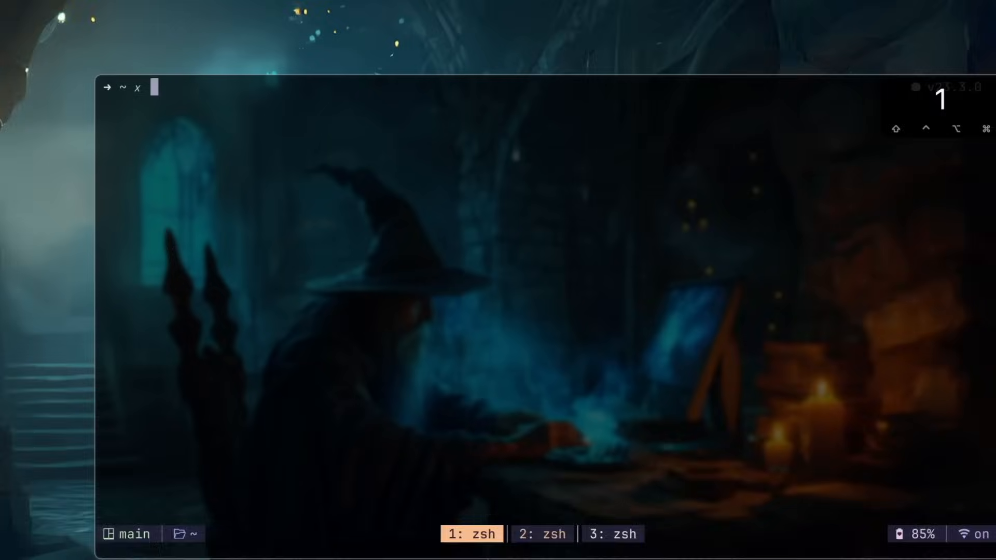
Clone fzf-git.sh with git clone, then try the fzf file finder searching 'noteTaking'
{"action": "type", "text": "git clo"}
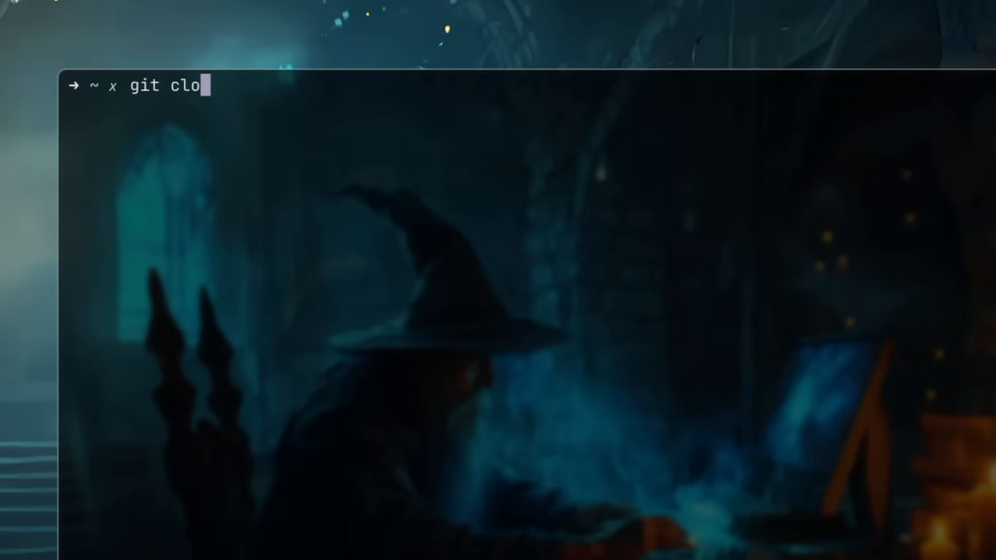
{"action": "type", "text": "ne https://github.com/junegunn/fzf-git.sh.git"}
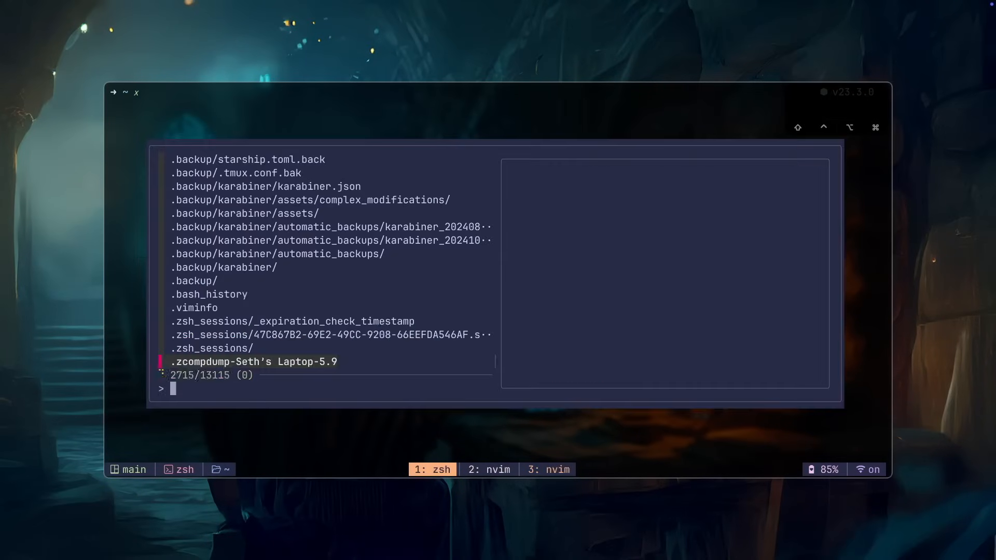
{"action": "type", "text": "noteTaking"}
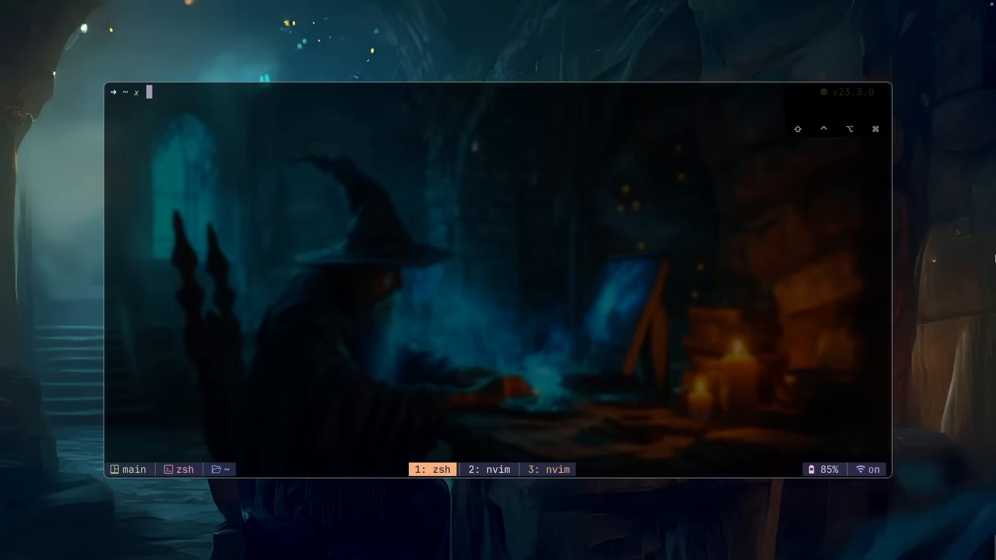
Install fzf and zoxide via brew, jump into Desktop and sumdashb with z, confirm with pwd, return home
{"action": "type", "text": "brew install fzf"}
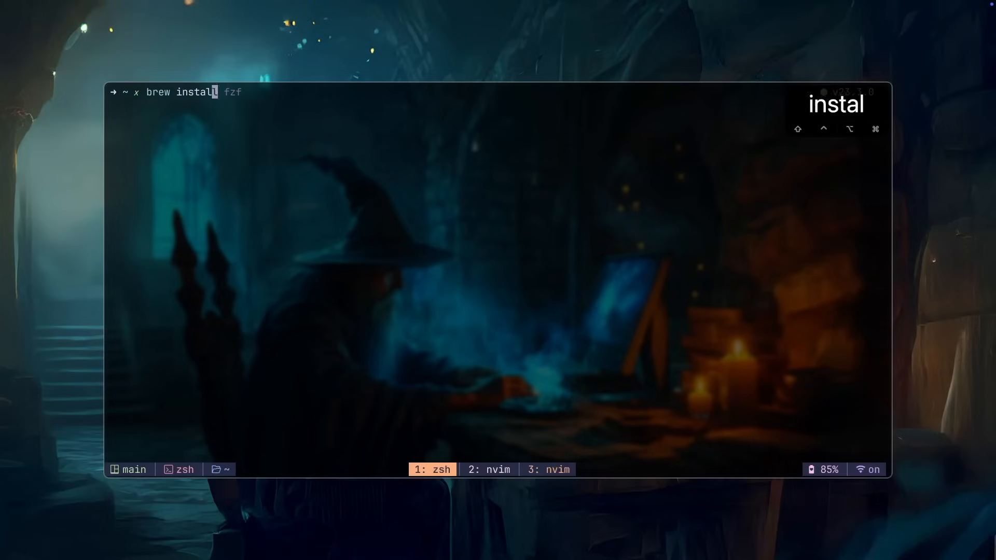
{"action": "type", "text": "zoxide"}
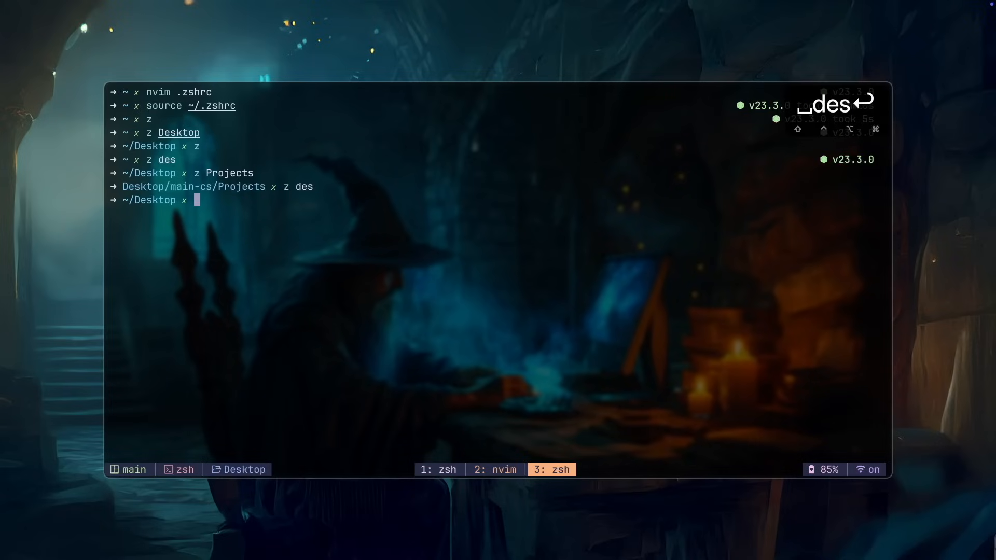
{"action": "key", "text": "enter"}
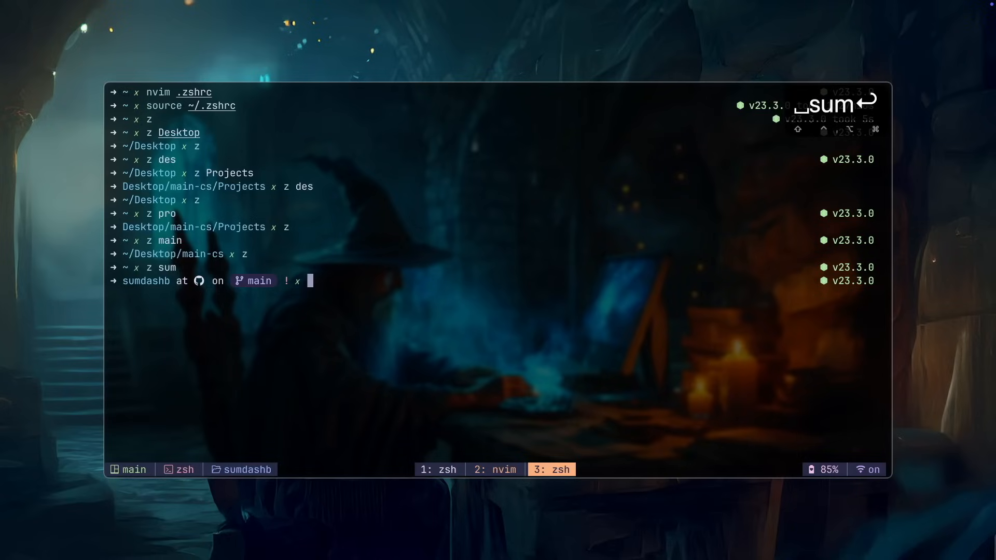
{"action": "type", "text": "pwd"}
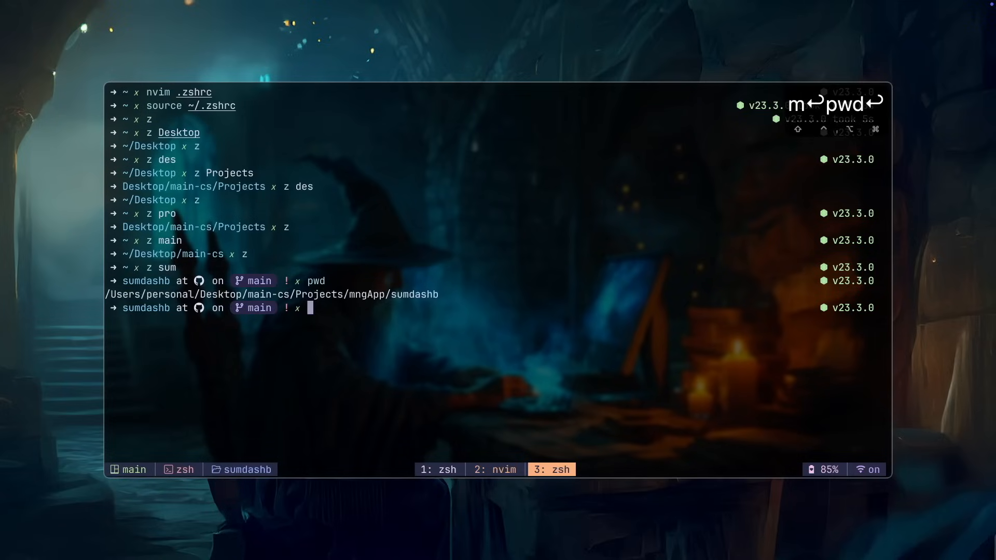
{"action": "type", "text": "z"}
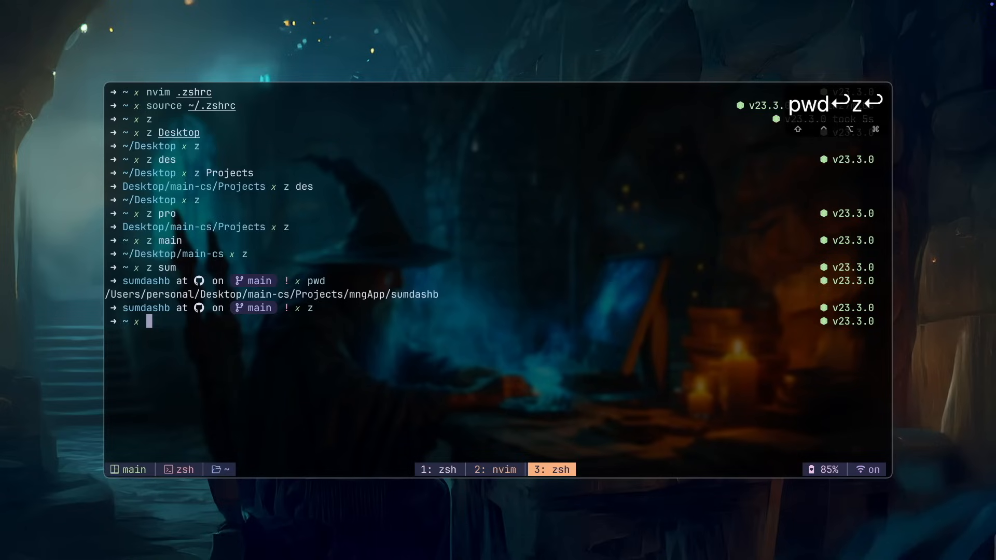
Review the zoxide file-opening script and index.js in Neovim, selecting the argument-handling lines, then quit
{"action": "left_click", "coordinate": [496, 470]}
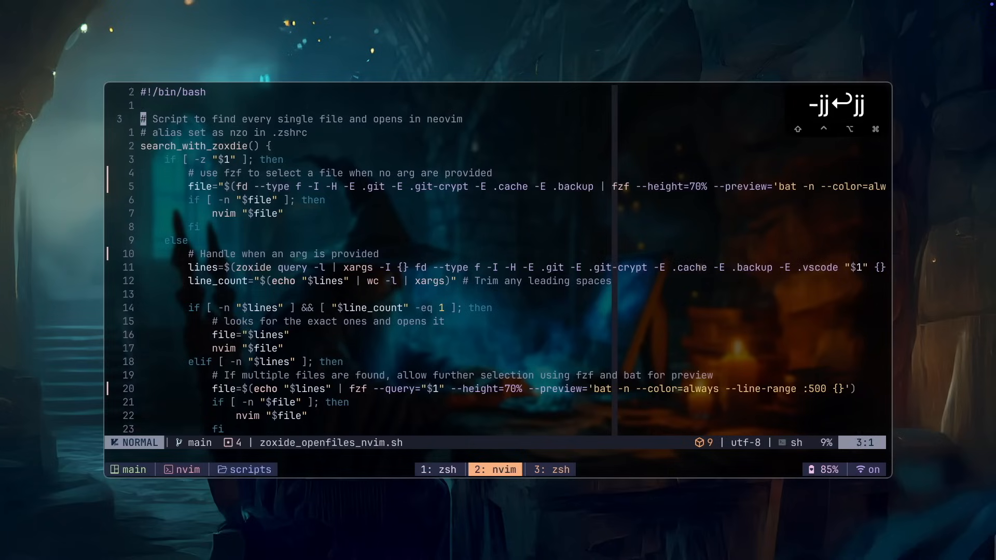
{"action": "key", "text": "V"}
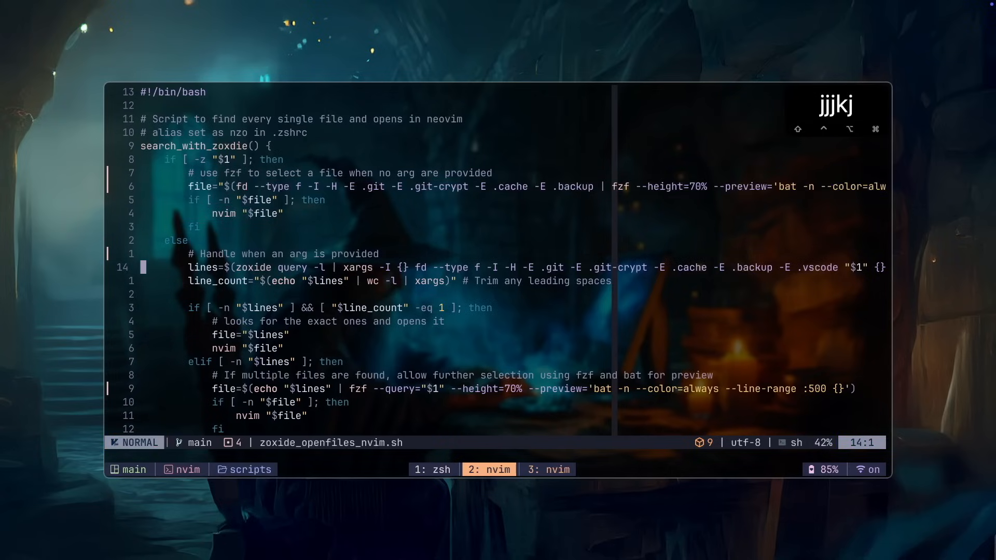
{"action": "key", "text": "V"}
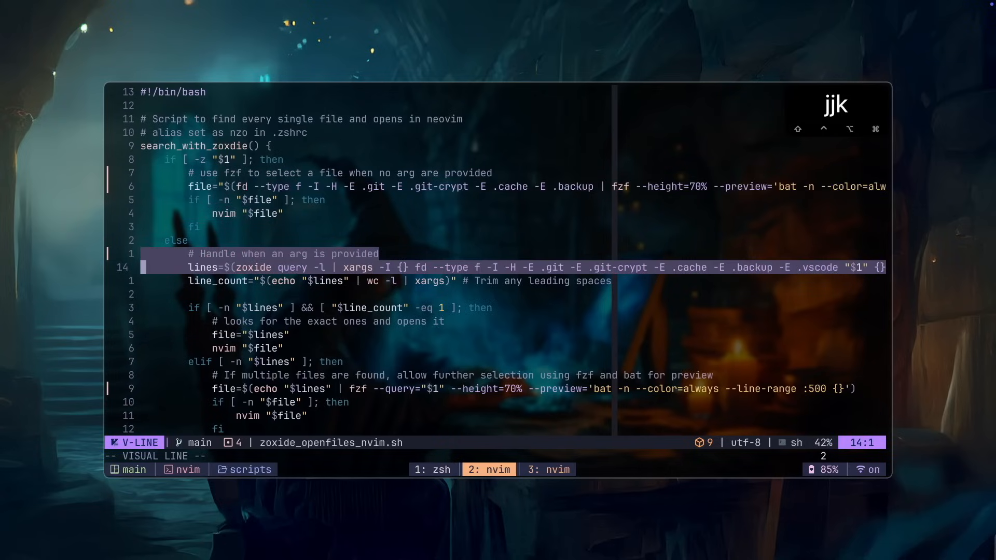
{"action": "key", "text": "Escape"}
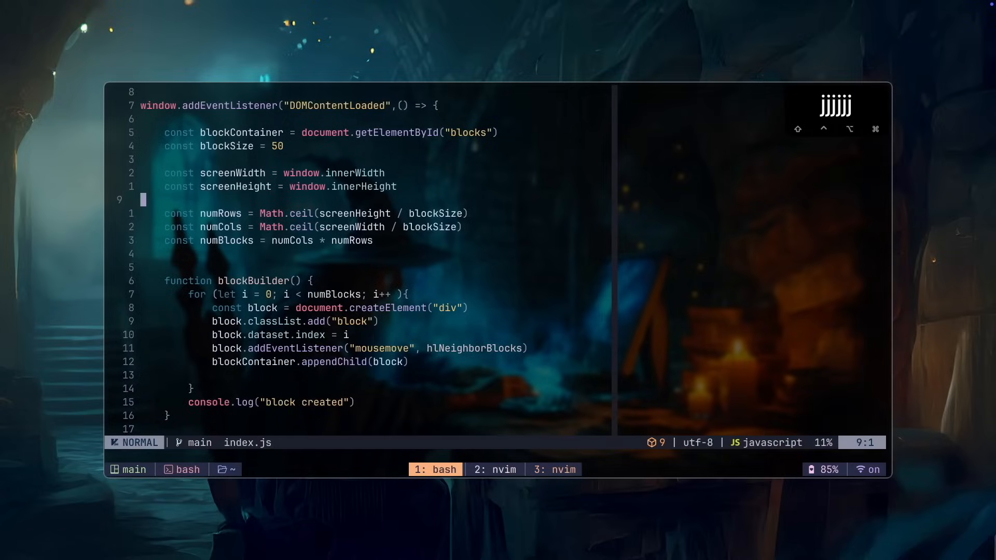
{"action": "type", "text": ":q"}
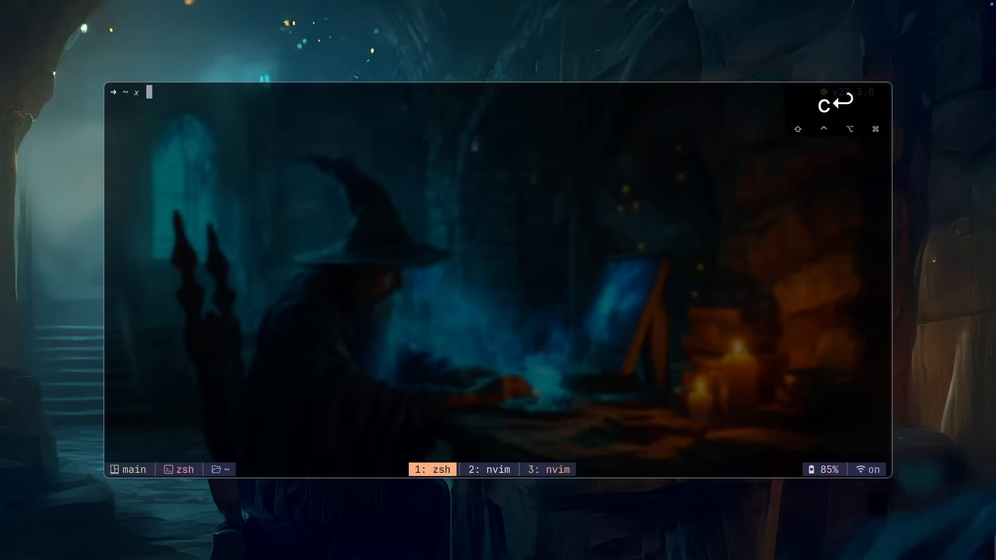
Add --long to the eza ls alias in .zshrc and list the mngApp project reached via z mng
{"action": "type", "text": "cd Desktop"}
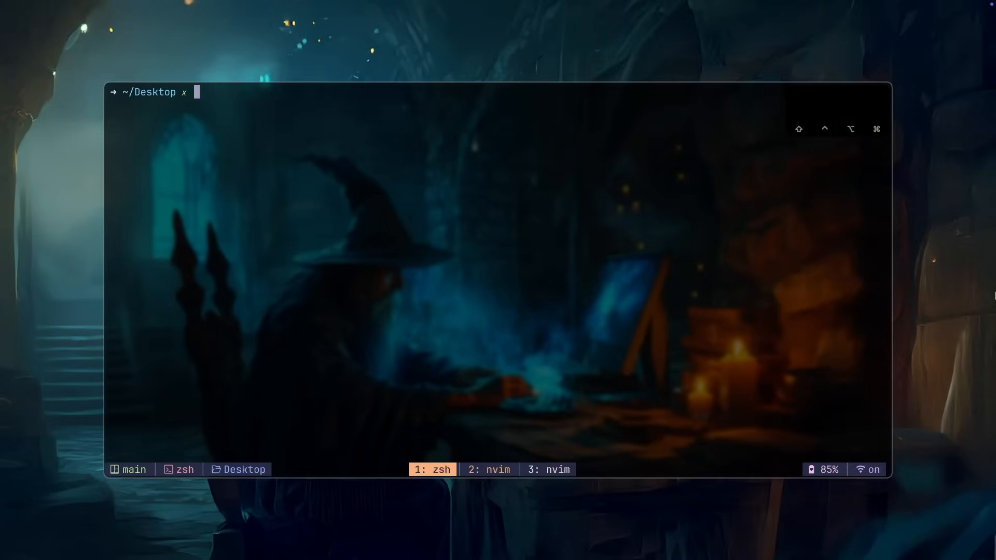
{"action": "type", "text": "eza"}
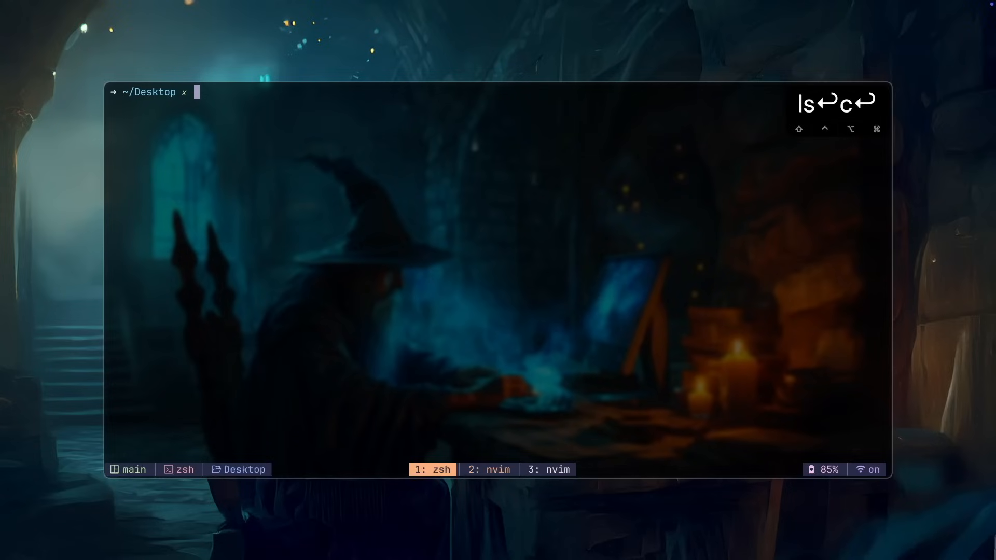
{"action": "type", "text": "z mng"}
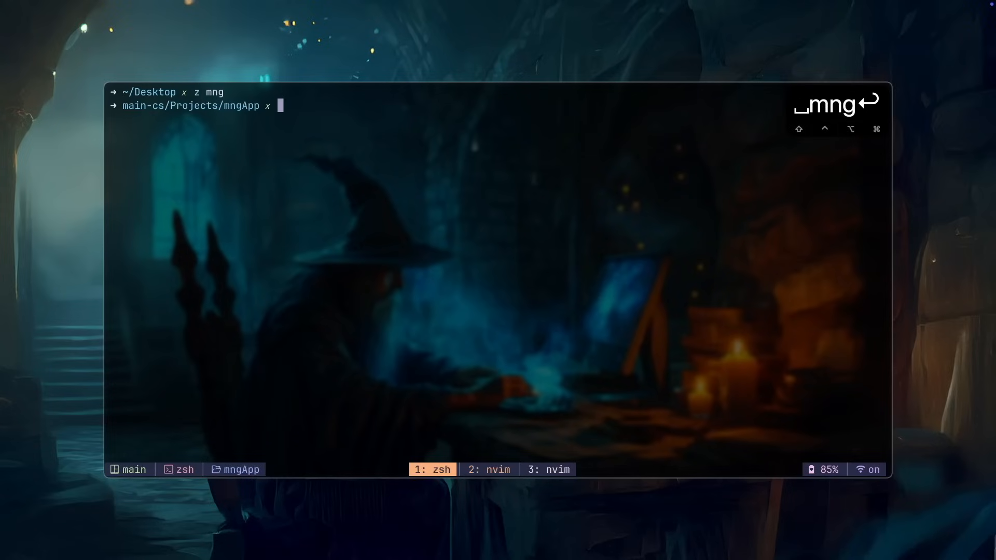
{"action": "type", "text": "ls"}
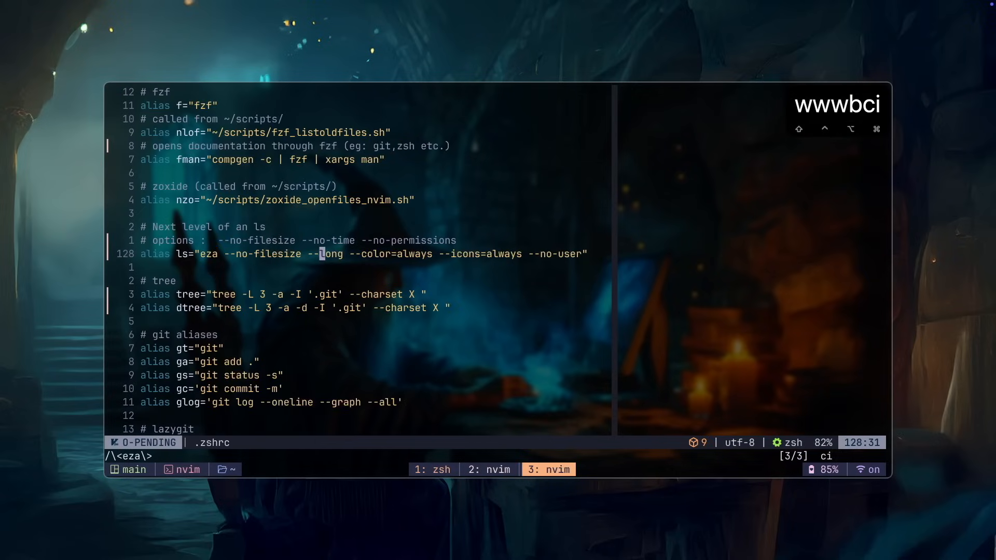
{"action": "type", "text": ":wq"}
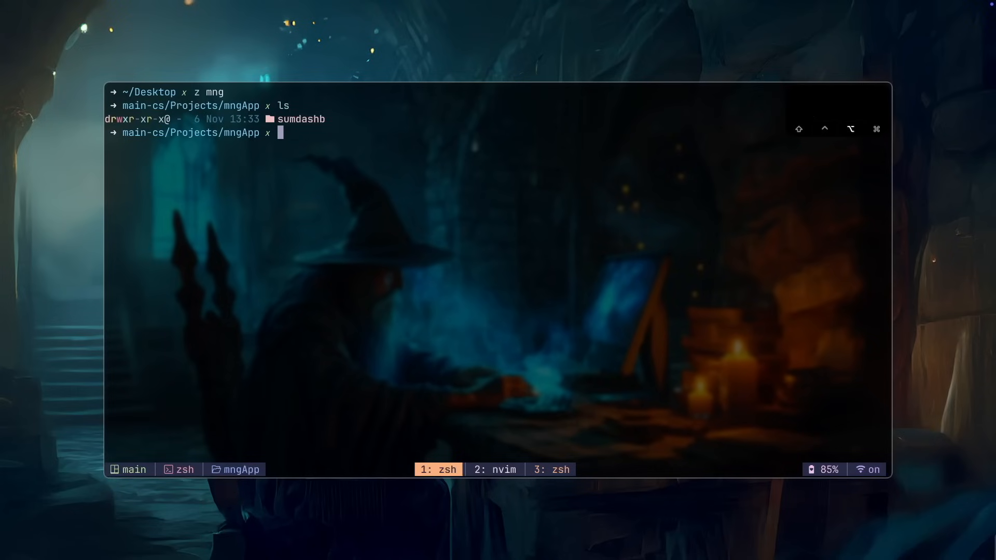
{"action": "key", "text": "ctrl+k"}
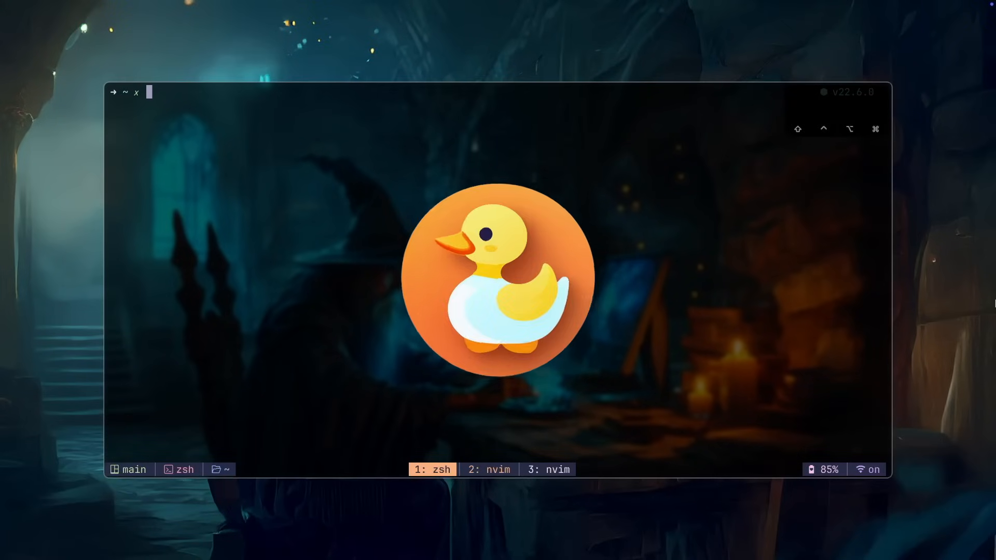
Install yazi via brew and clear its cache ahead of creating the ~/.config/yazi files
{"action": "type", "text": "yazi --clear-cache"}
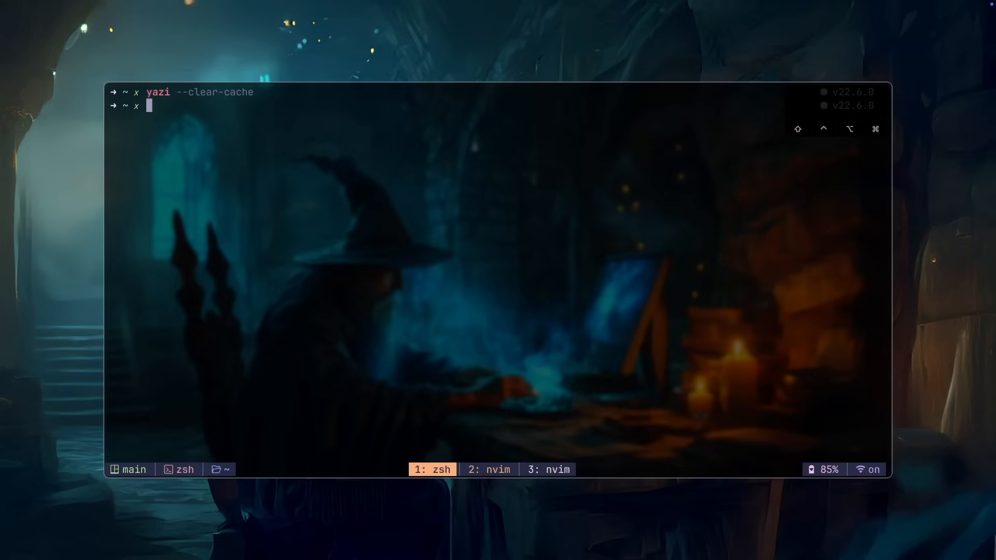
{"action": "type", "text": "brew install yazi"}
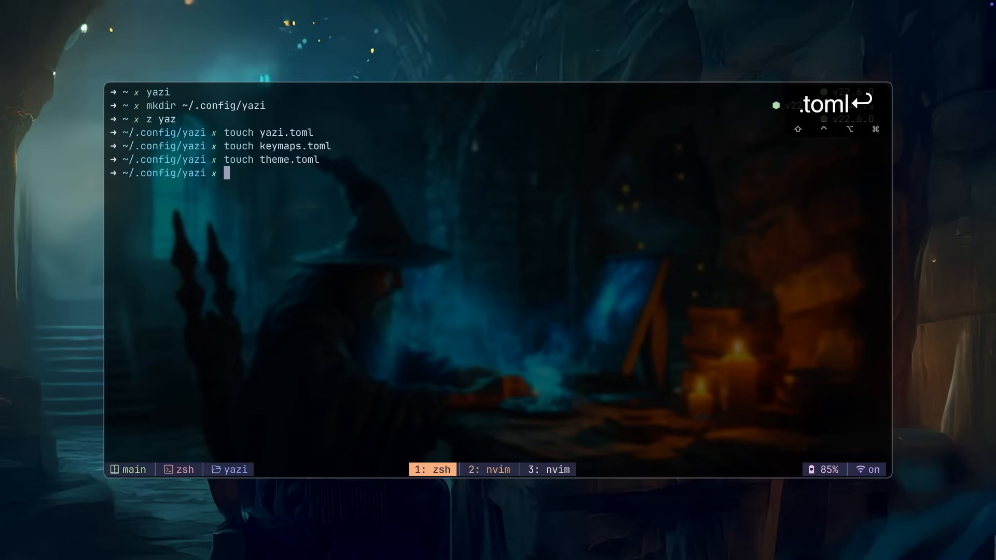
Create a flavors folder and fill keymaps.toml with yazi's default keymap preset
{"action": "type", "text": "mkdir flavors"}
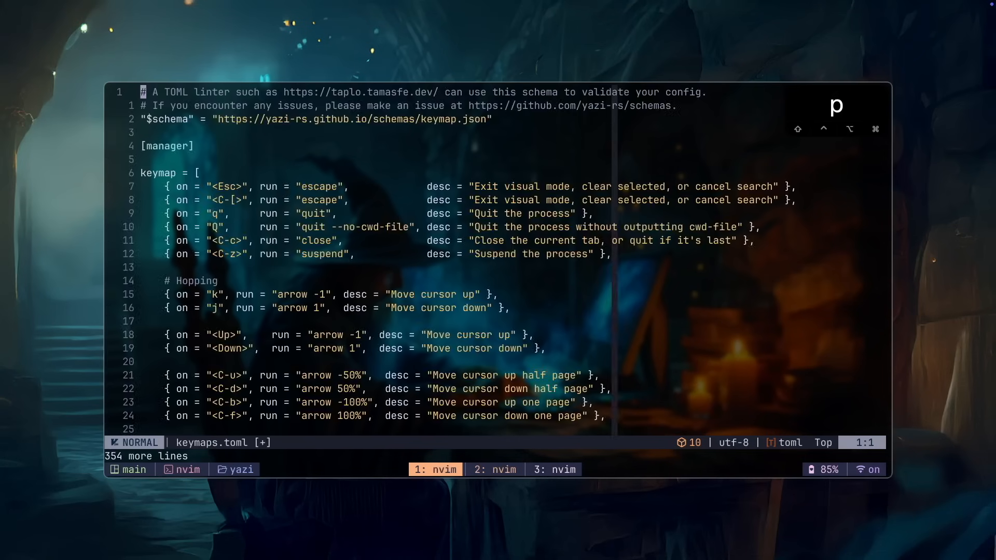
{"action": "key", "text": ":"}
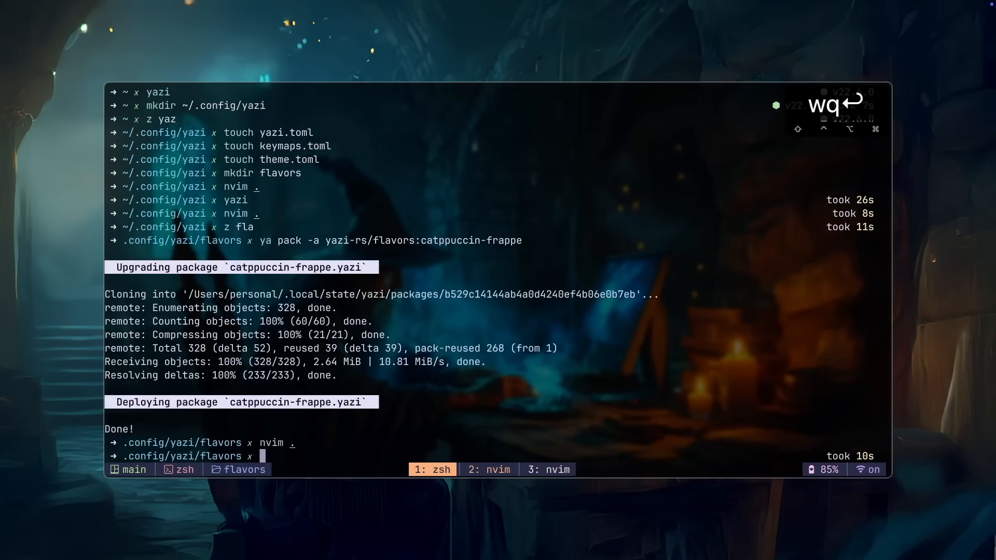
Launch yazi to check the catppuccin-frappe flavor installed with ya pack
{"action": "type", "text": "yazi/yazi/blob/main/yazi-config/preset/yazi.toml"}
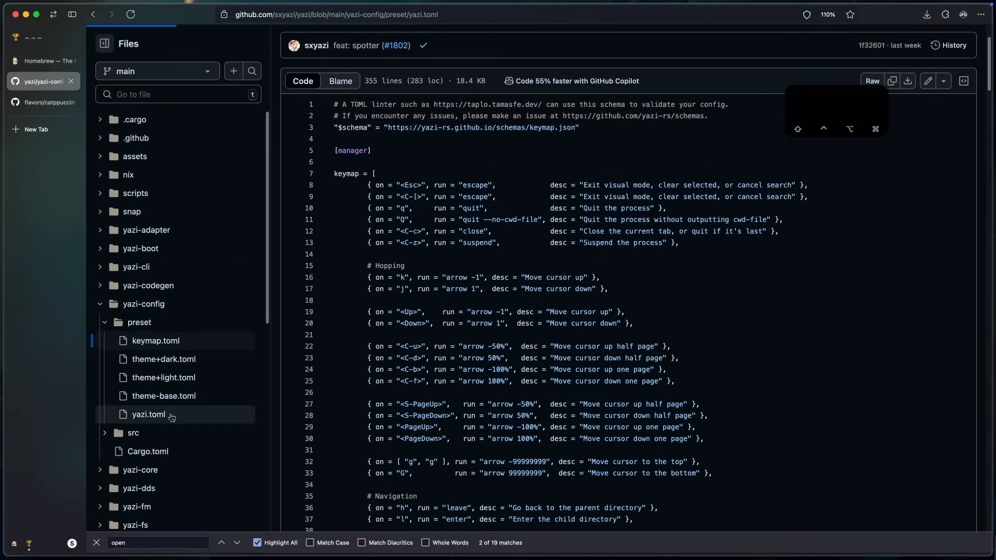
Display the preset yazi.toml default configuration in the yazi GitHub repository
{"action": "left_click", "coordinate": [149, 414]}
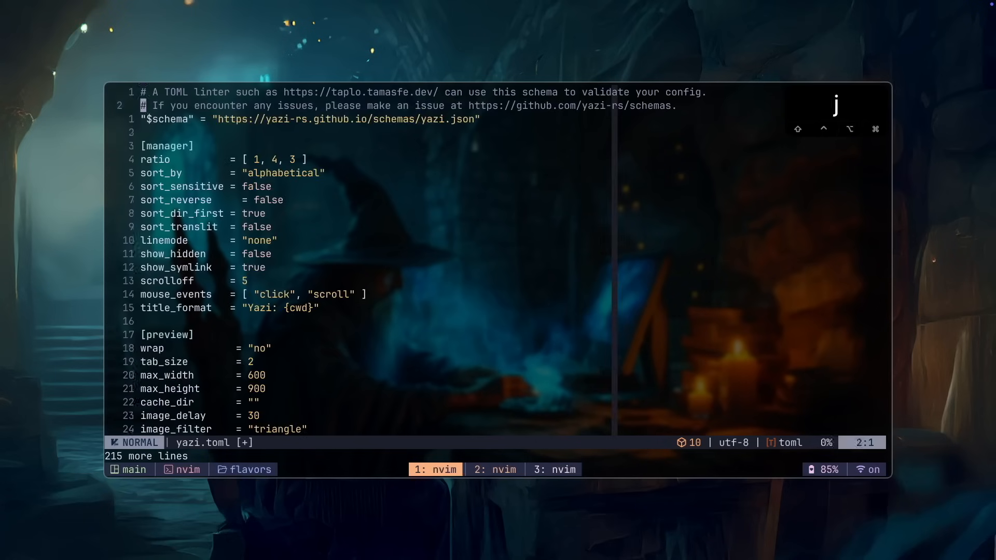
Fill yazi.toml with the preset, locate its opener and create entries, then preview bugatti.jpg in yazi
{"action": "type", "text": "/ope"}
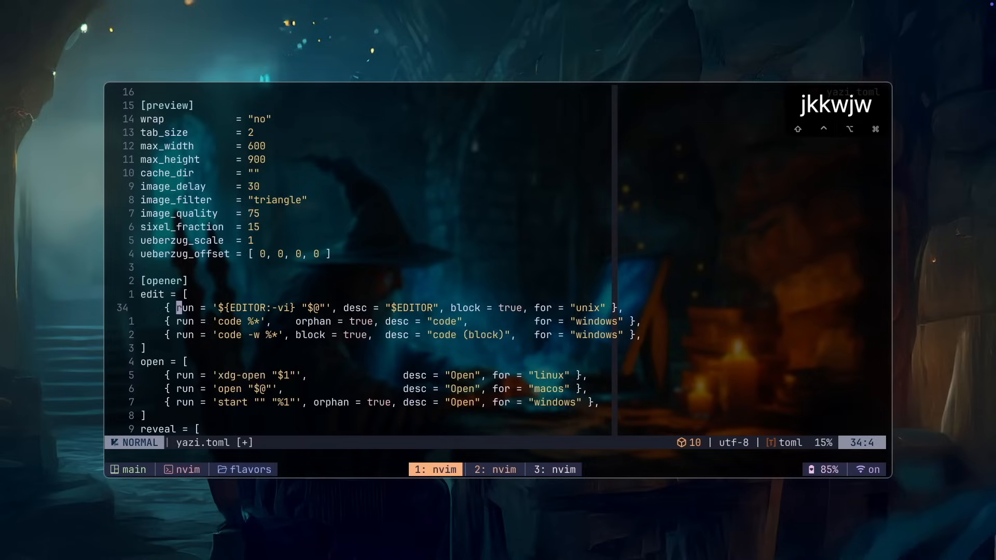
{"action": "key", "text": "V"}
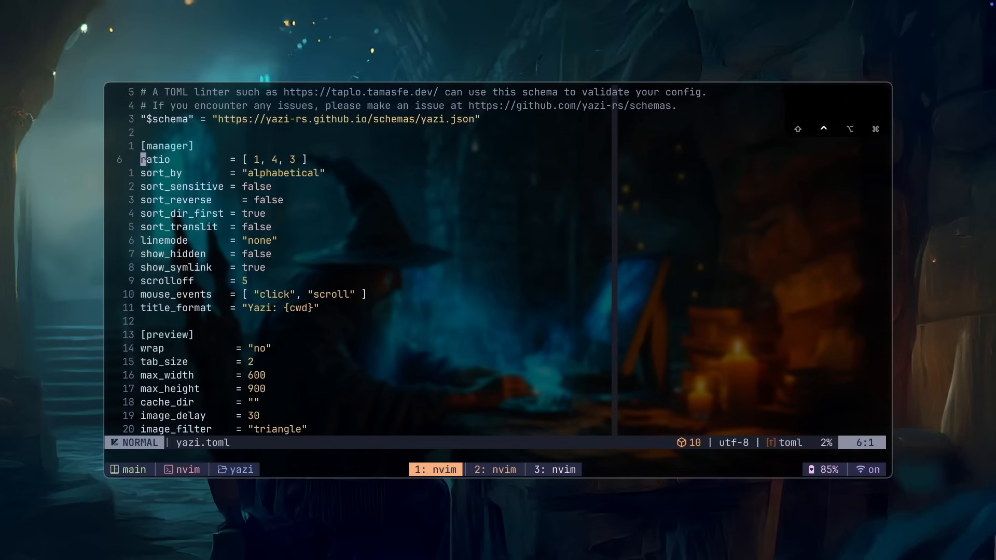
{"action": "type", "text": "/create"}
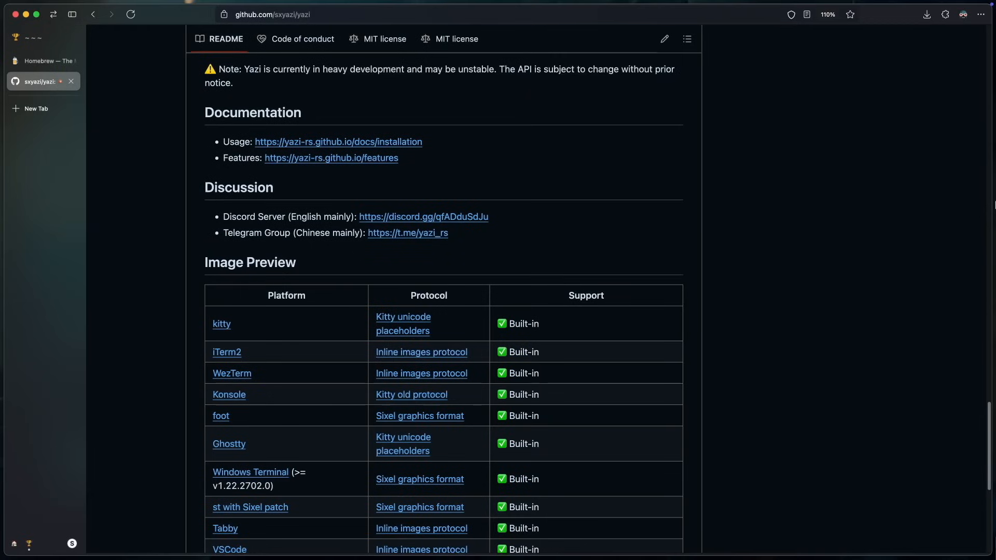
{"action": "scroll", "scroll_direction": "down", "scroll_amount": 3}
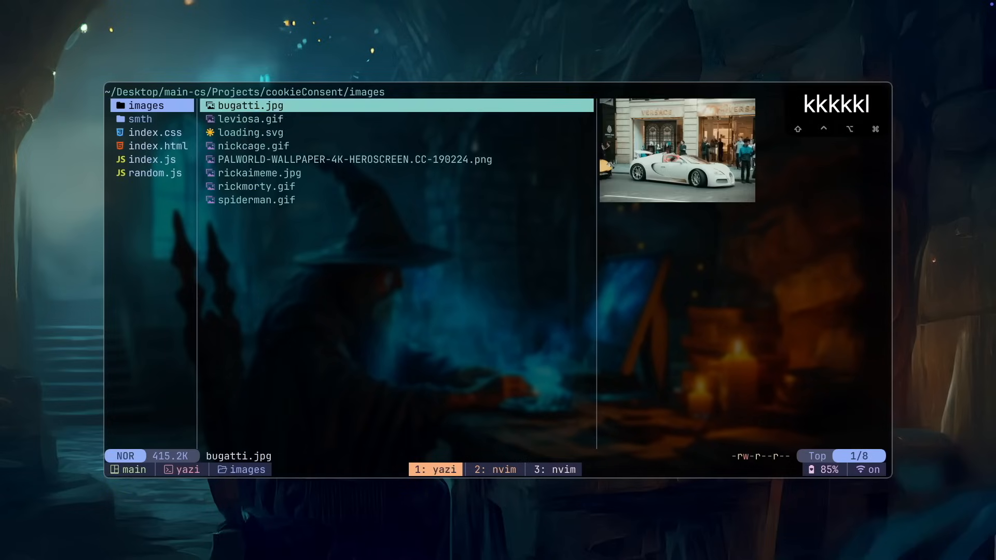
In yazi create test.js and a newdir folder in cookieConsent, delete as shown, then quit to the shell
{"action": "key", "text": "j"}
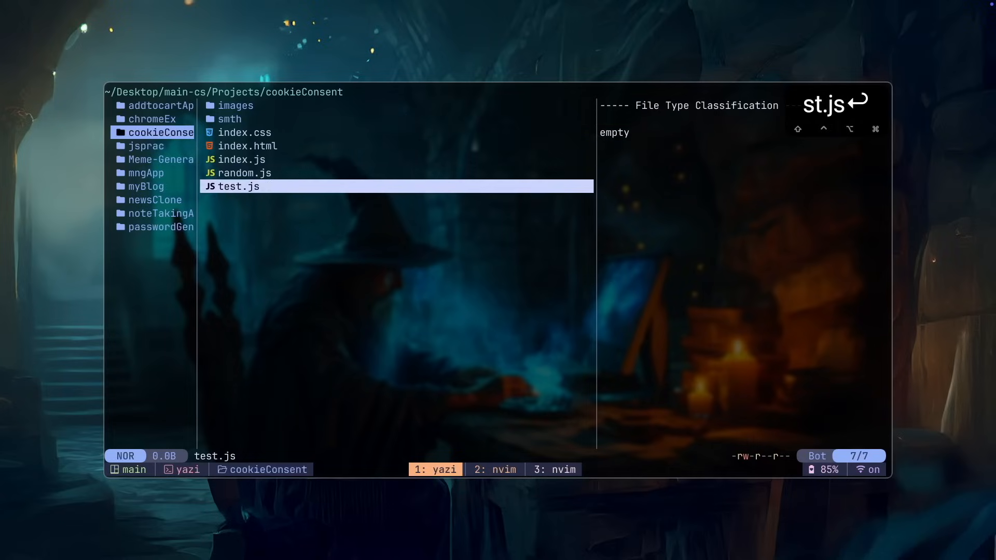
{"action": "type", "text": "newdir"}
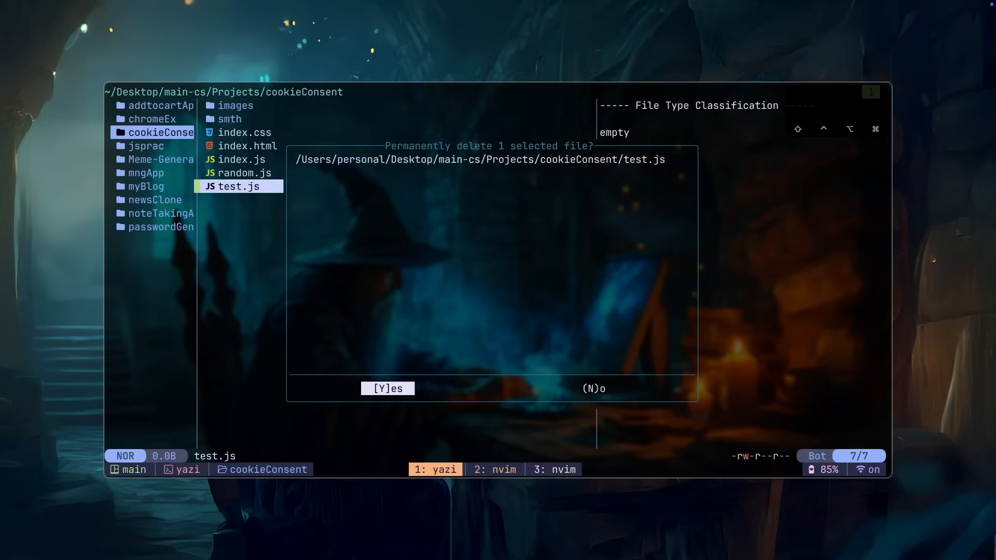
{"action": "key", "text": "y"}
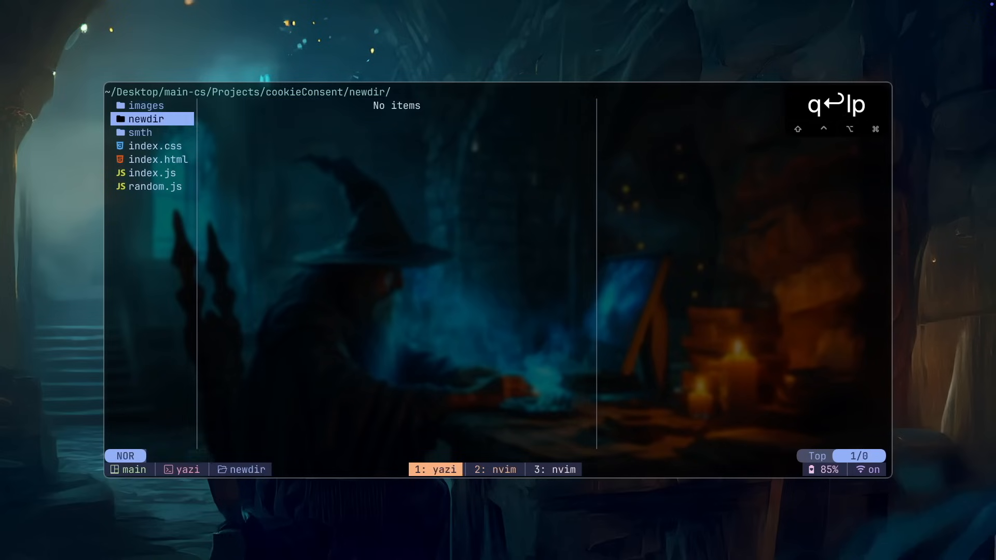
{"action": "type", "text": "test"}
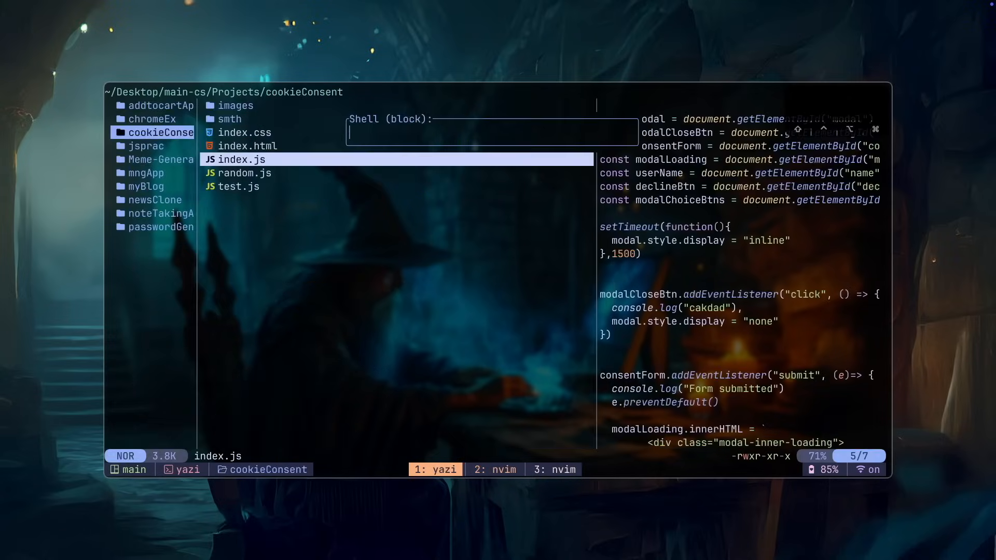
{"action": "type", "text": "nvim"}
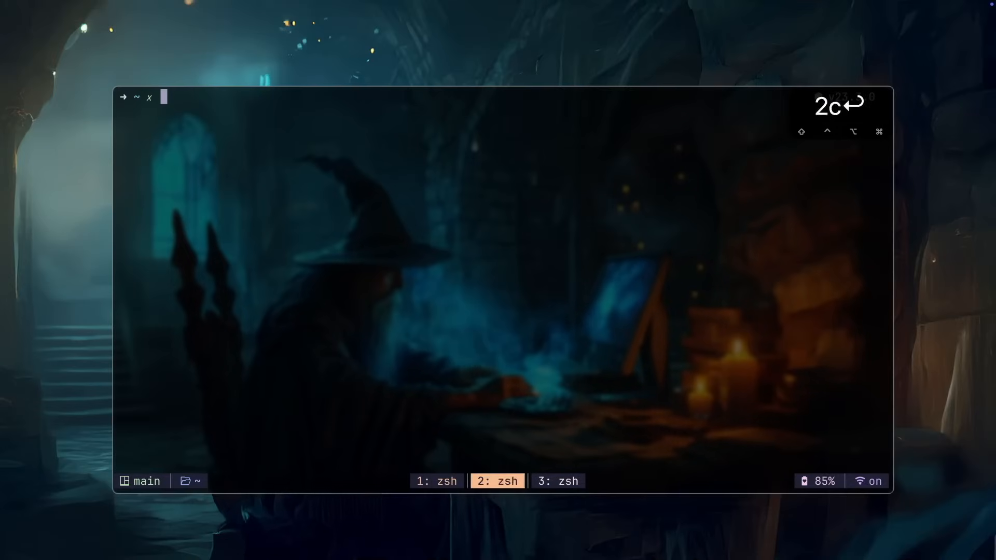
Start tmux session main, run brew install tmux, and open tmux.conf in Neovim
{"action": "left_click", "coordinate": [557, 480]}
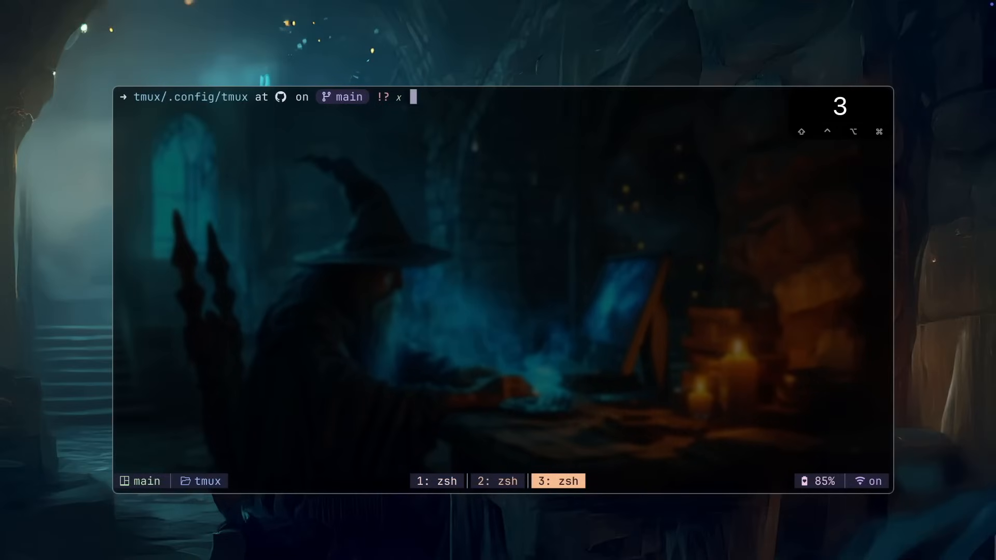
{"action": "type", "text": "tmux new -s main"}
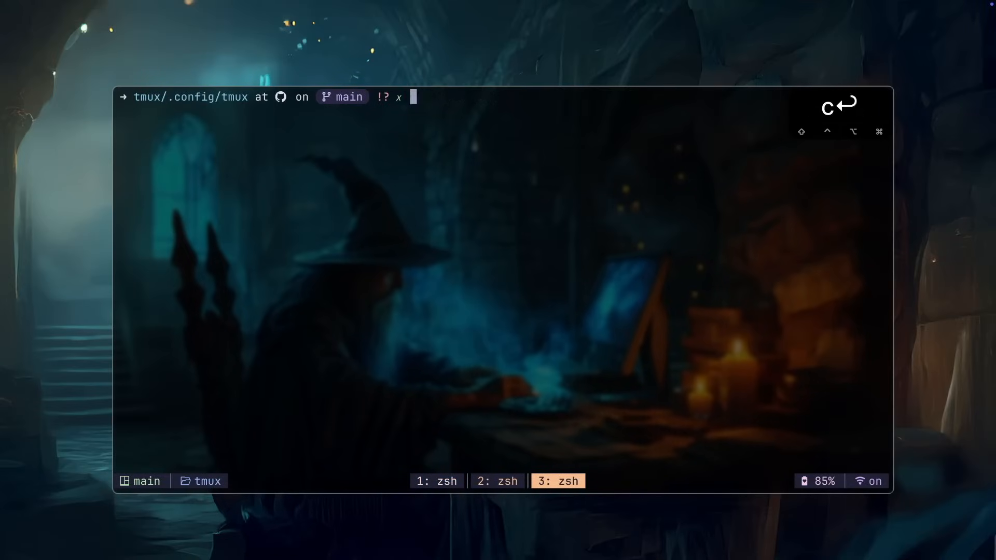
{"action": "type", "text": "brew install tmux"}
{"action": "type", "text": "nvim"}
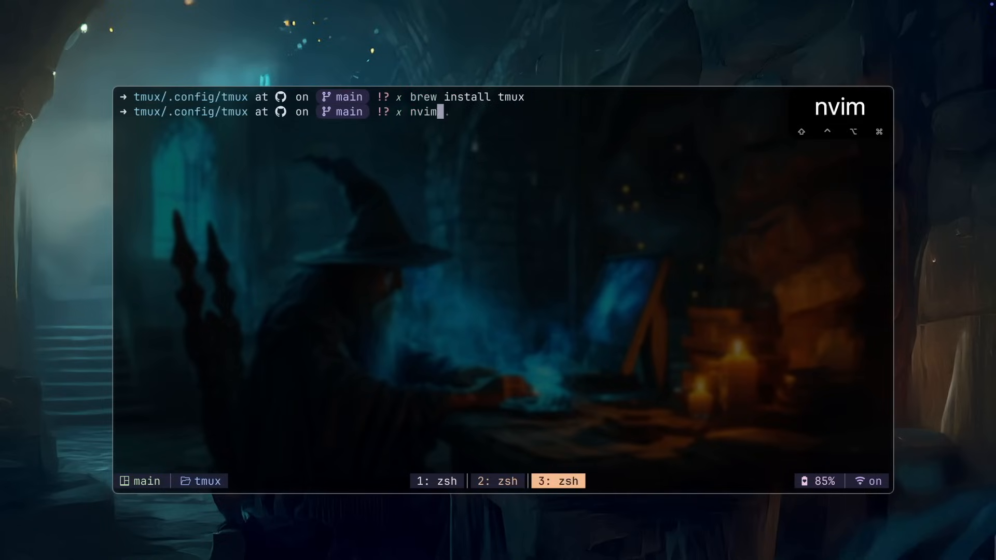
{"action": "key", "text": "Enter"}
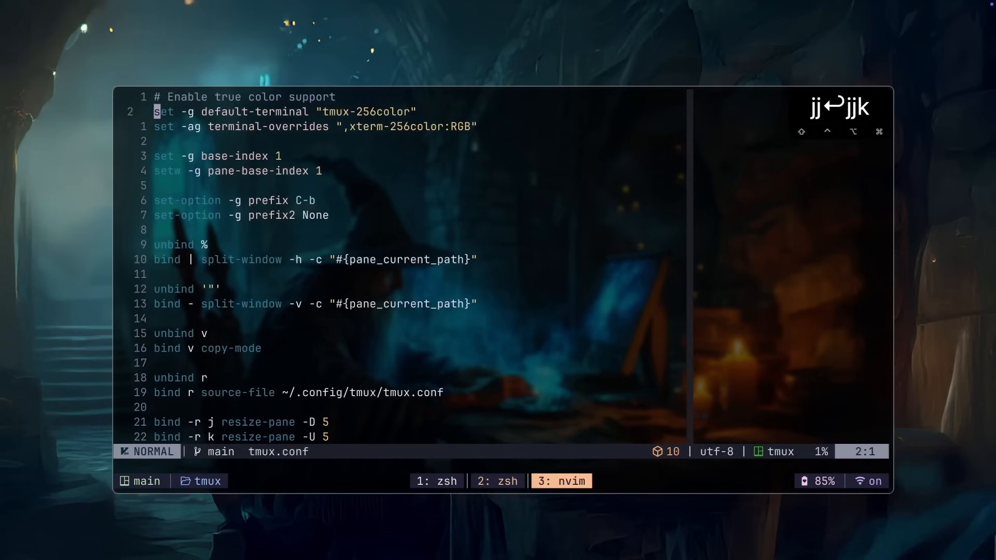
Review tmux.conf's true-color and session settings and highlight the TPM plugin-manager lines
{"action": "key", "text": "j"}
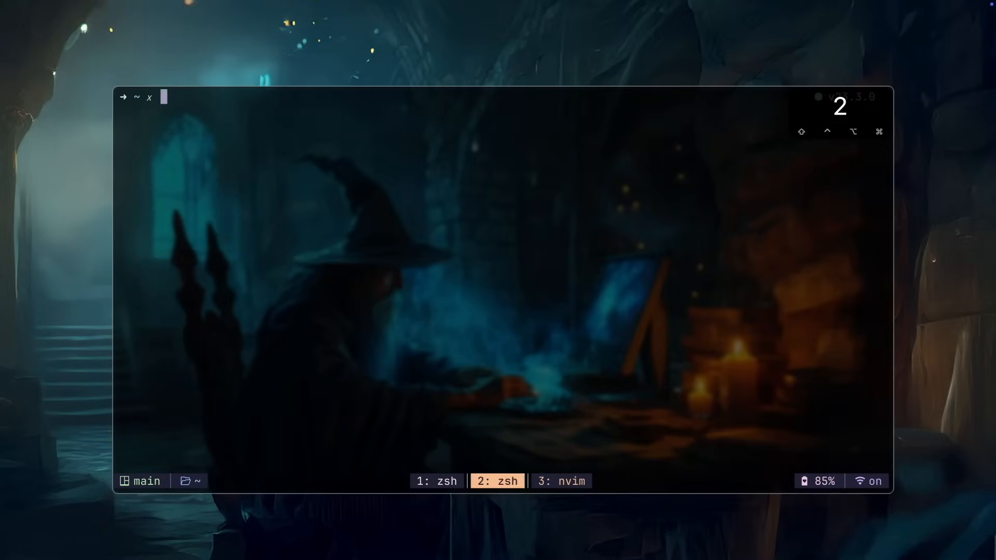
{"action": "type", "text": "fman"}
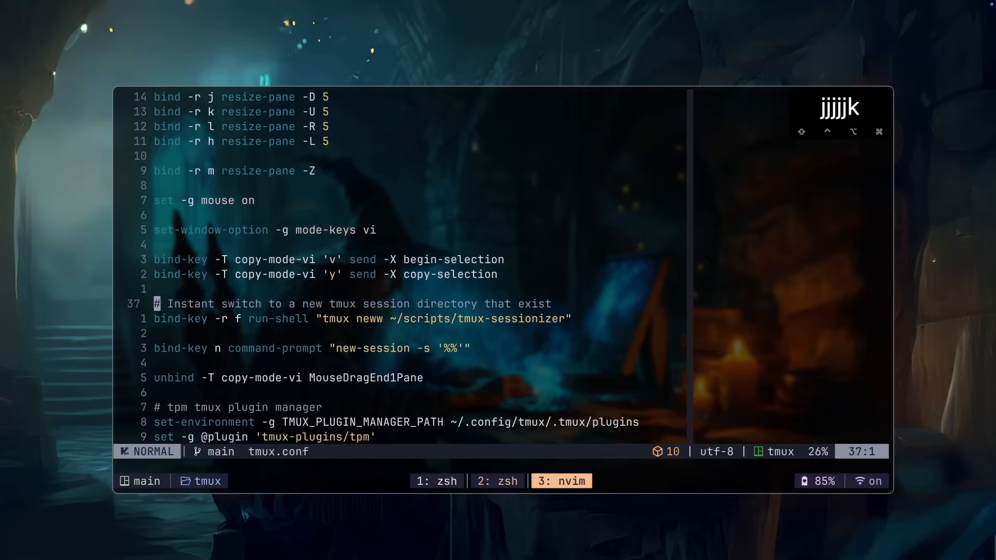
{"action": "key", "text": "j"}
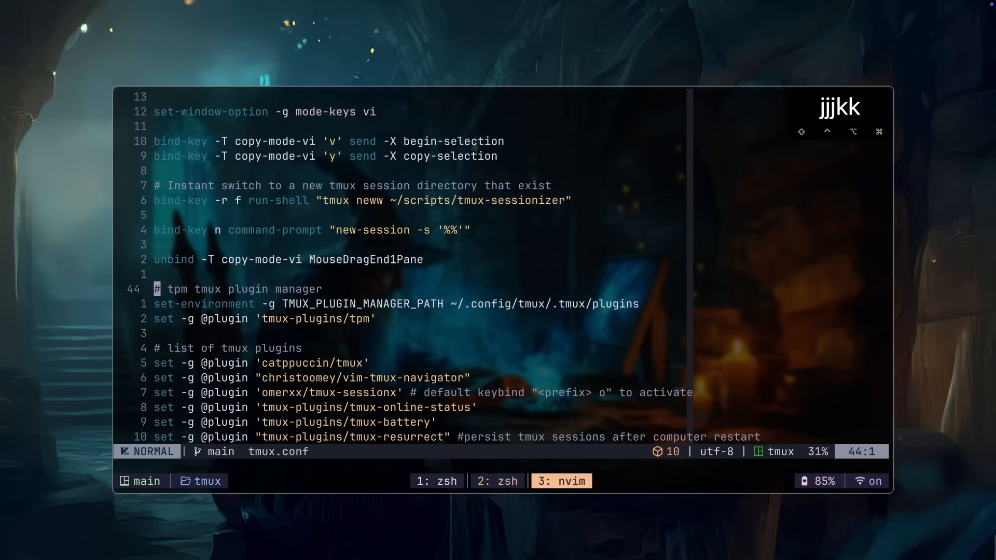
{"action": "key", "text": "V"}
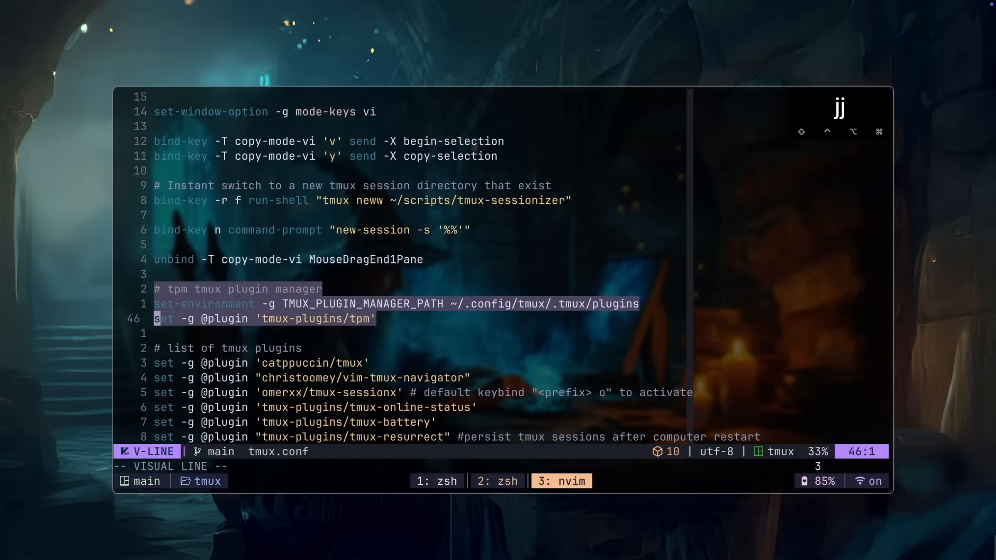
{"action": "key", "text": "escape"}
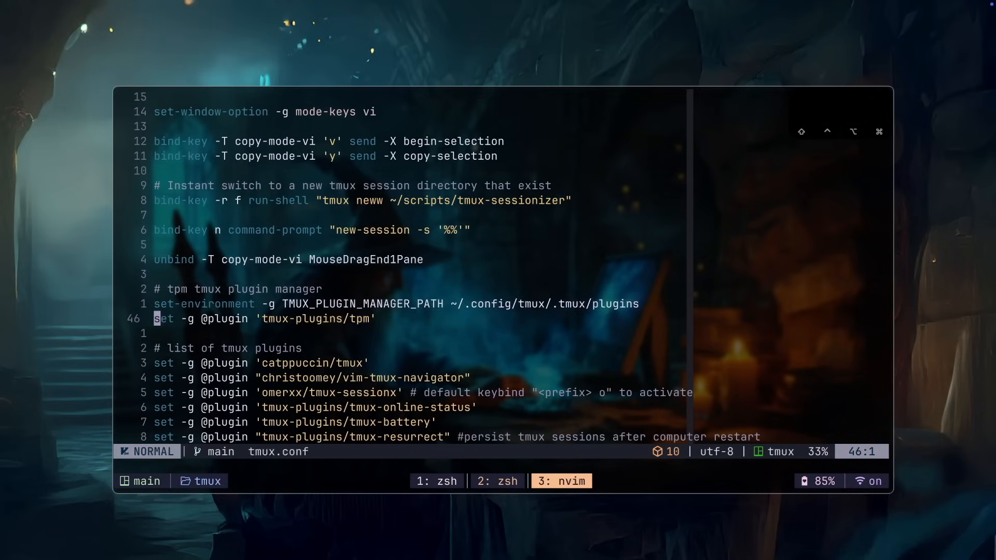
{"action": "key", "text": "V"}
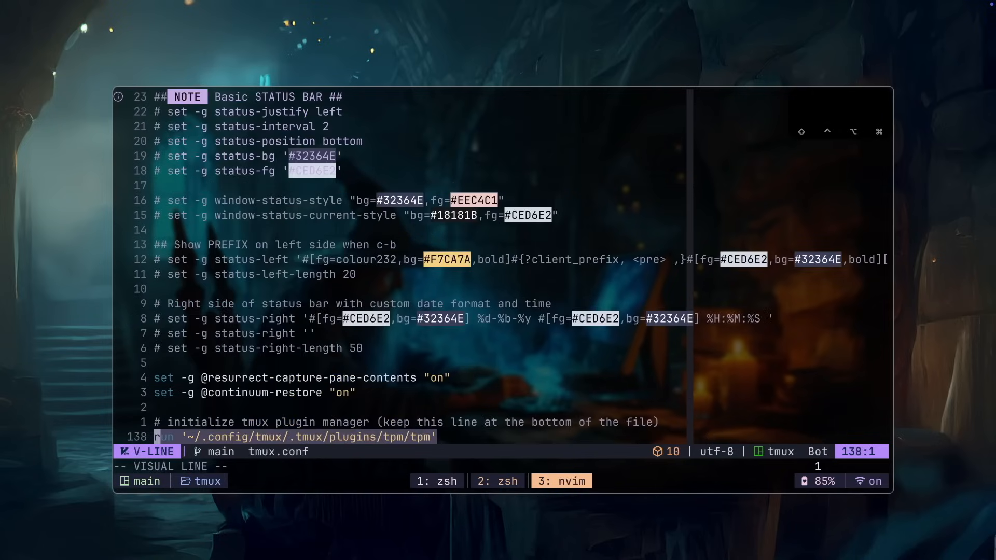
{"action": "key", "text": "Escape"}
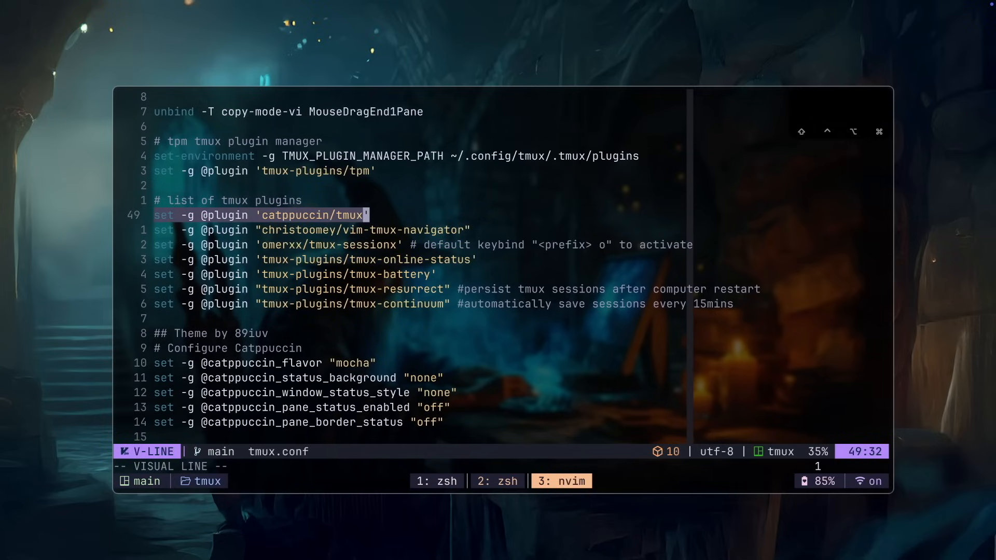
Highlight the catppuccin, vim-tmux-navigator and tmux-sessionx plugin lines, then switch to the blogs session
{"action": "key", "text": "j"}
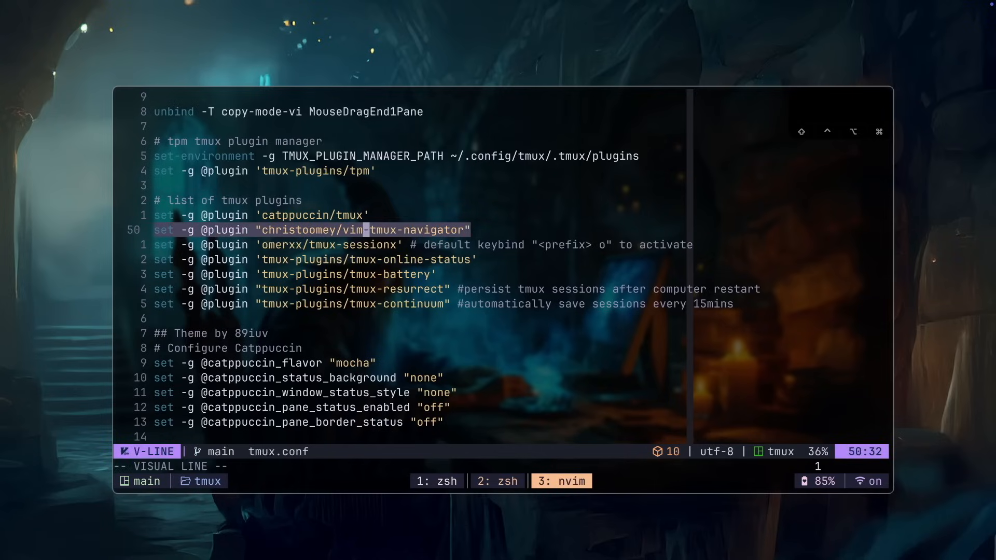
{"action": "key", "text": "j"}
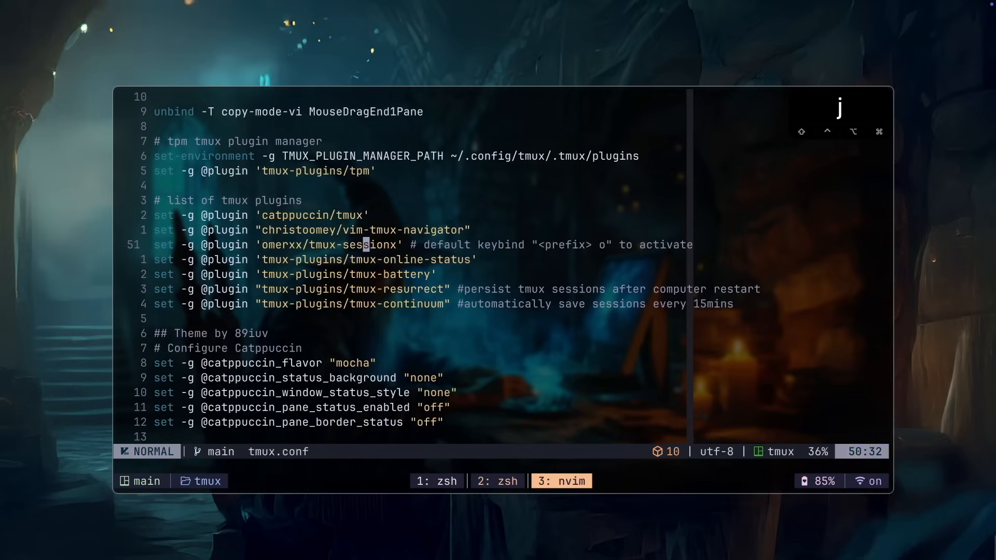
{"action": "key", "text": "V"}
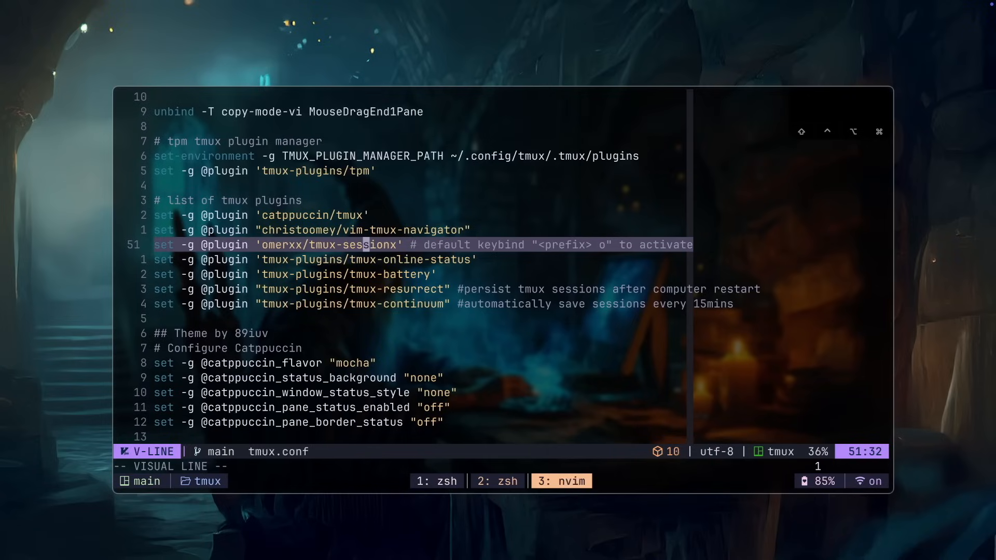
{"action": "key", "text": "Escape"}
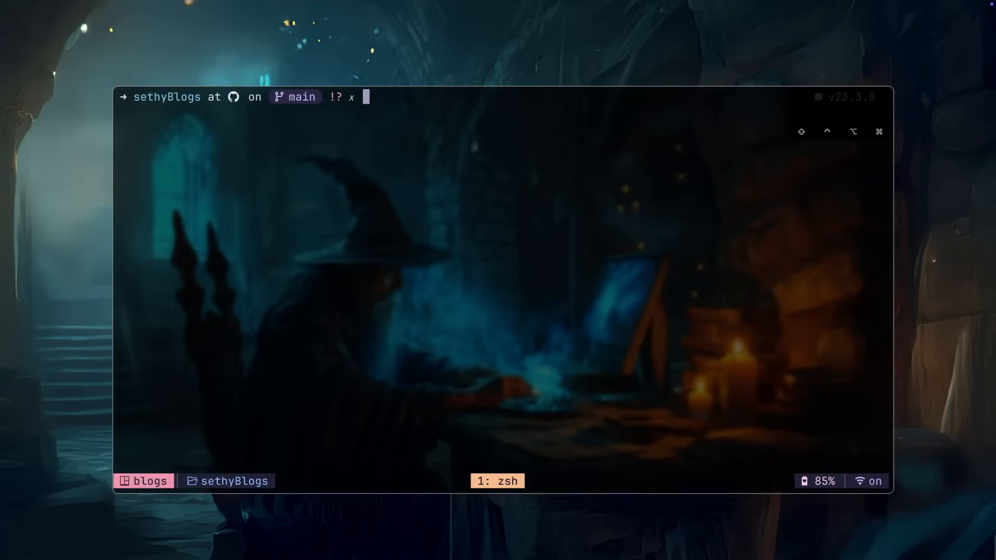
Rename the blogs session to myBlogs and return to the main session with tmux.conf open
{"action": "type", "text": ":renam"}
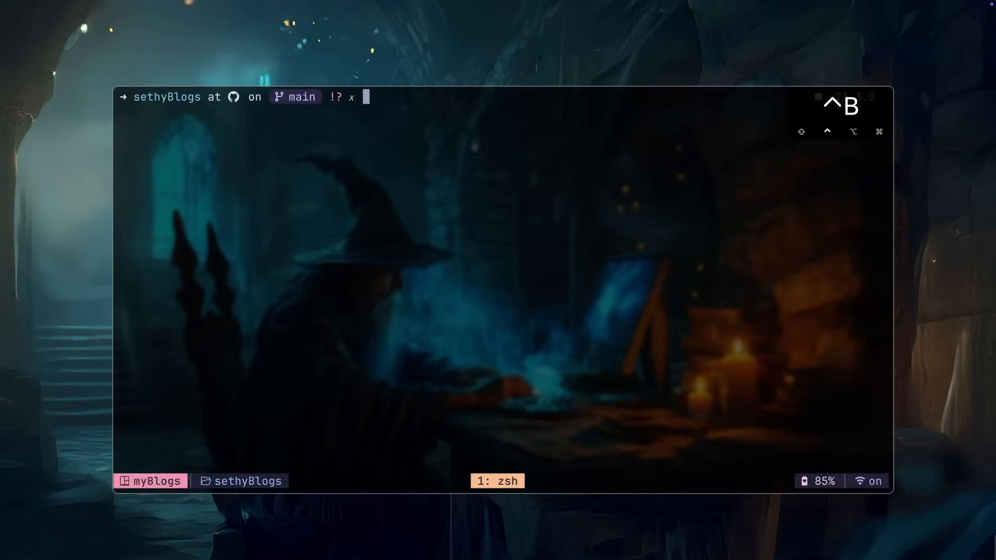
{"action": "key", "text": "ctrl+k"}
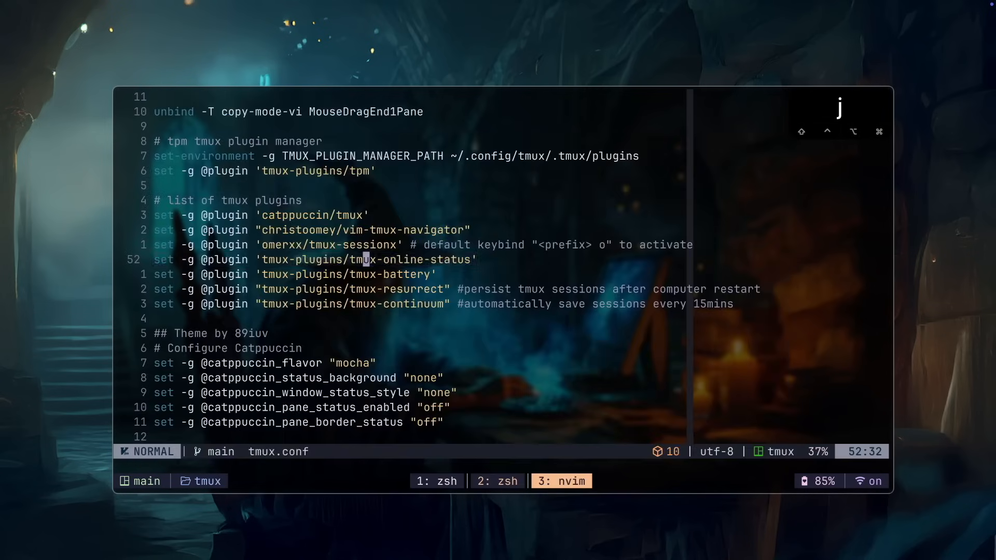
Step through the remaining plugin lines, leave tmux, and start a new session with 'tmux new -s main'
{"action": "key", "text": "V"}
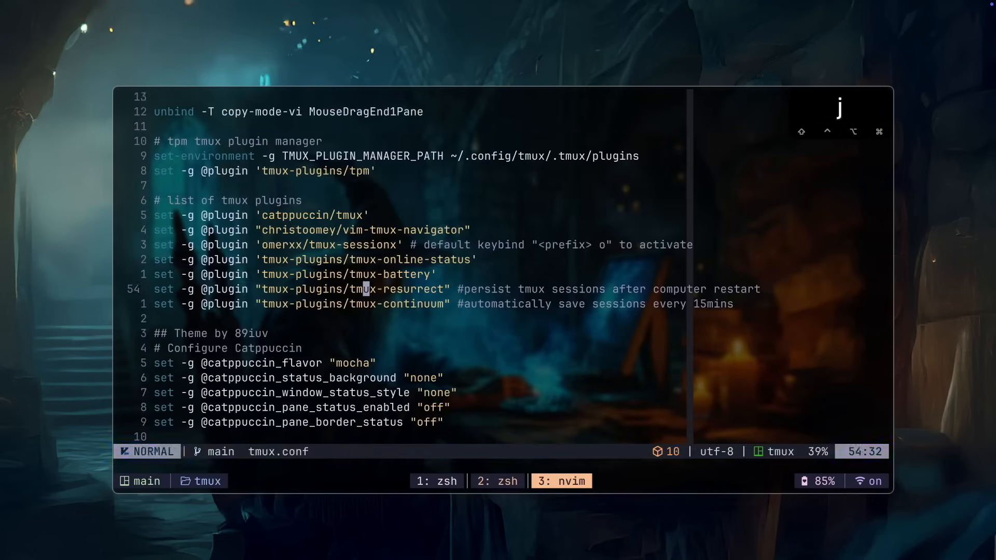
{"action": "key", "text": "V"}
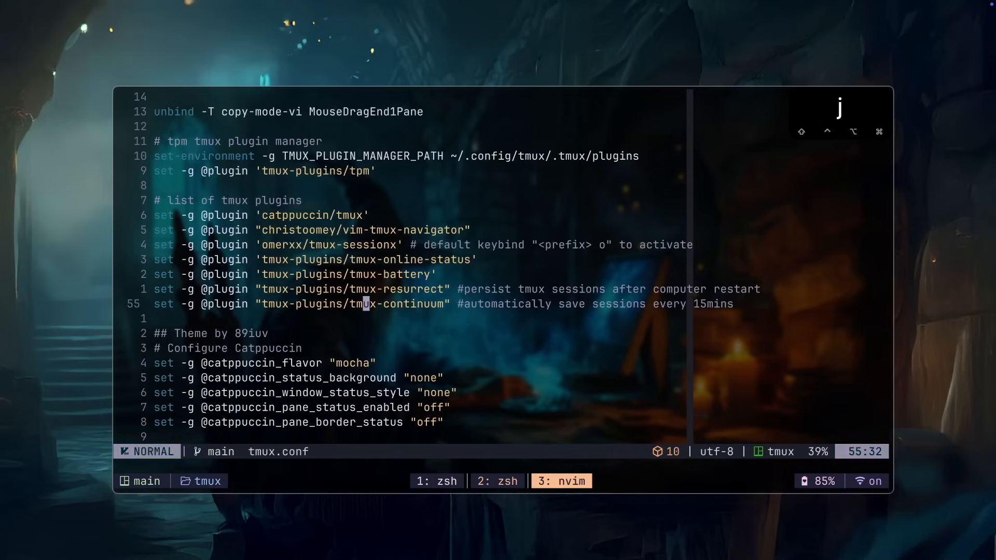
{"action": "key", "text": "j"}
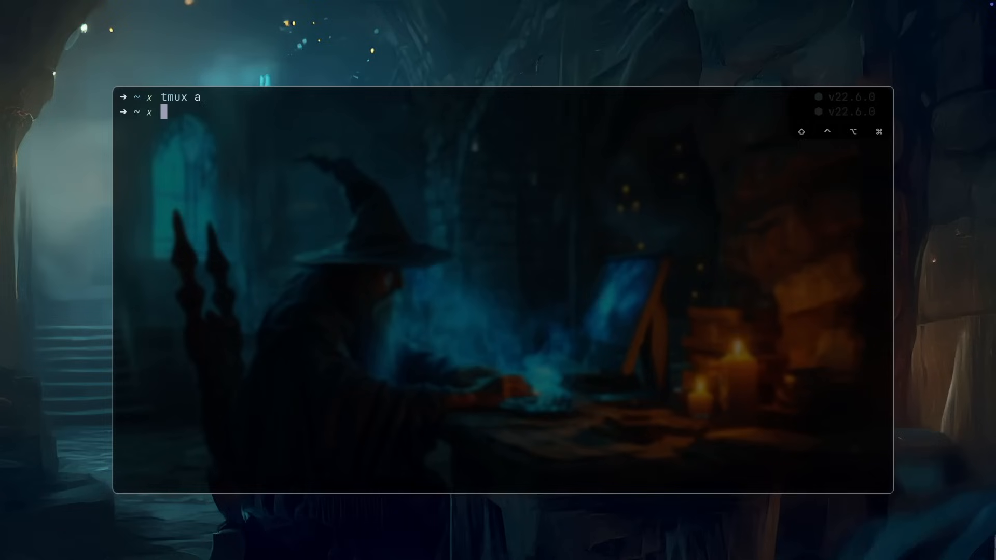
{"action": "type", "text": "tmux new -s main"}
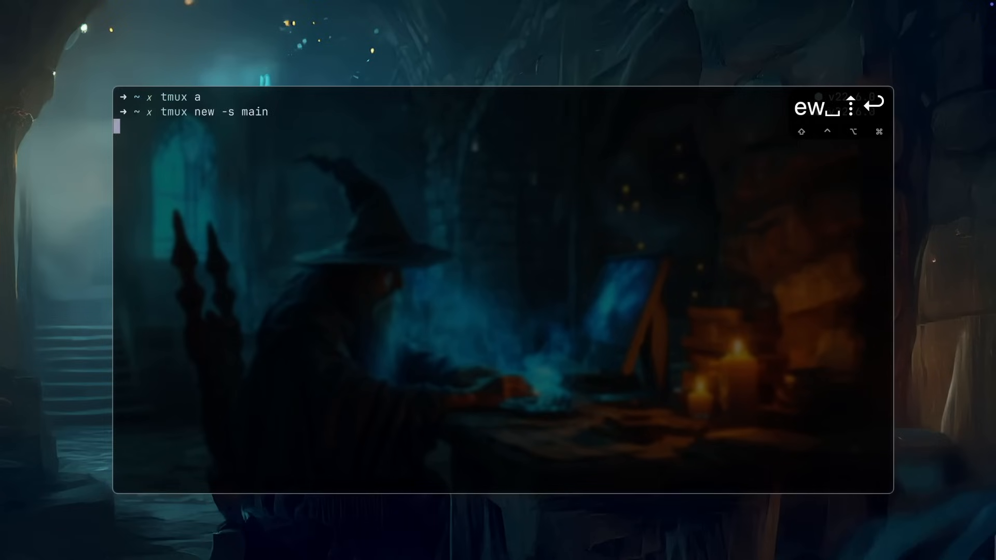